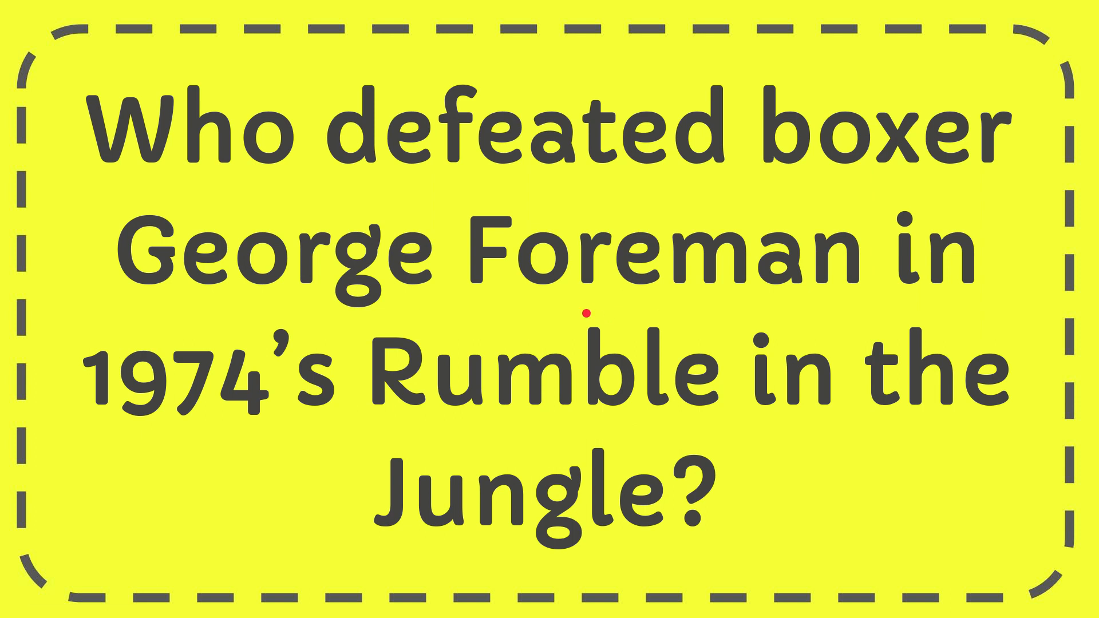
Step: Scrub the player timeline past the George Foreman trivia card to the like-and-subscribe graphic
drag(588, 314, 662, 596)
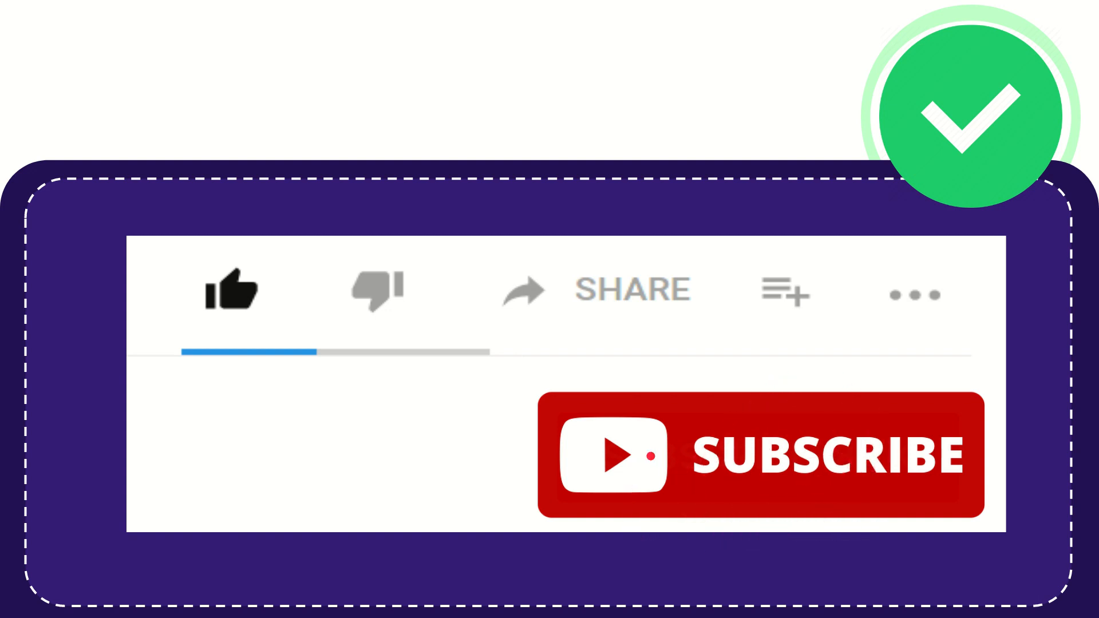
click(231, 289)
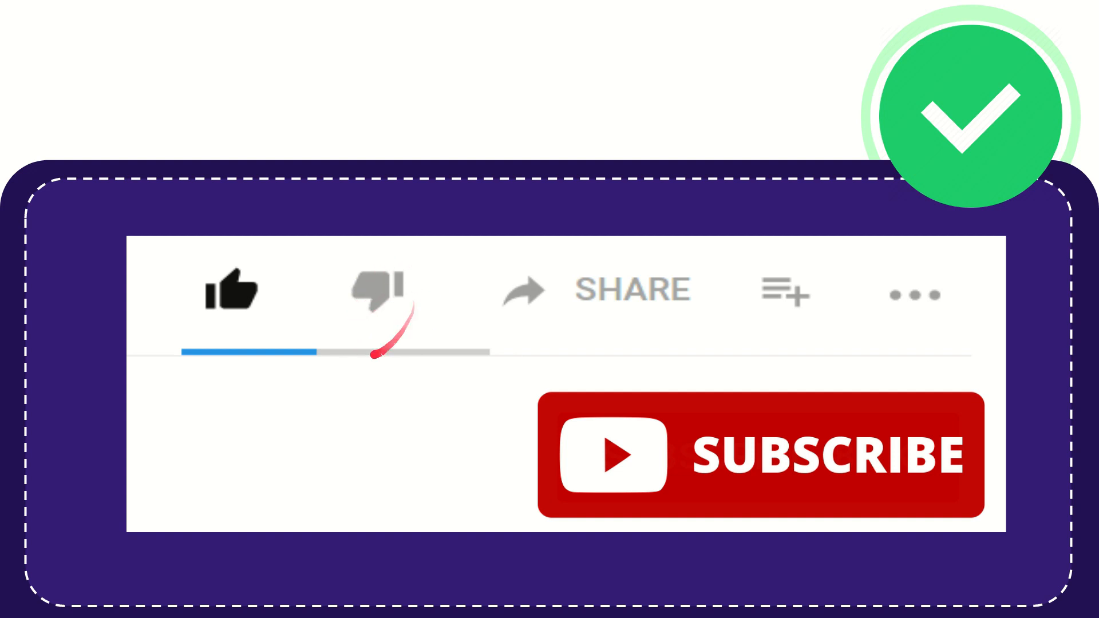
click(379, 290)
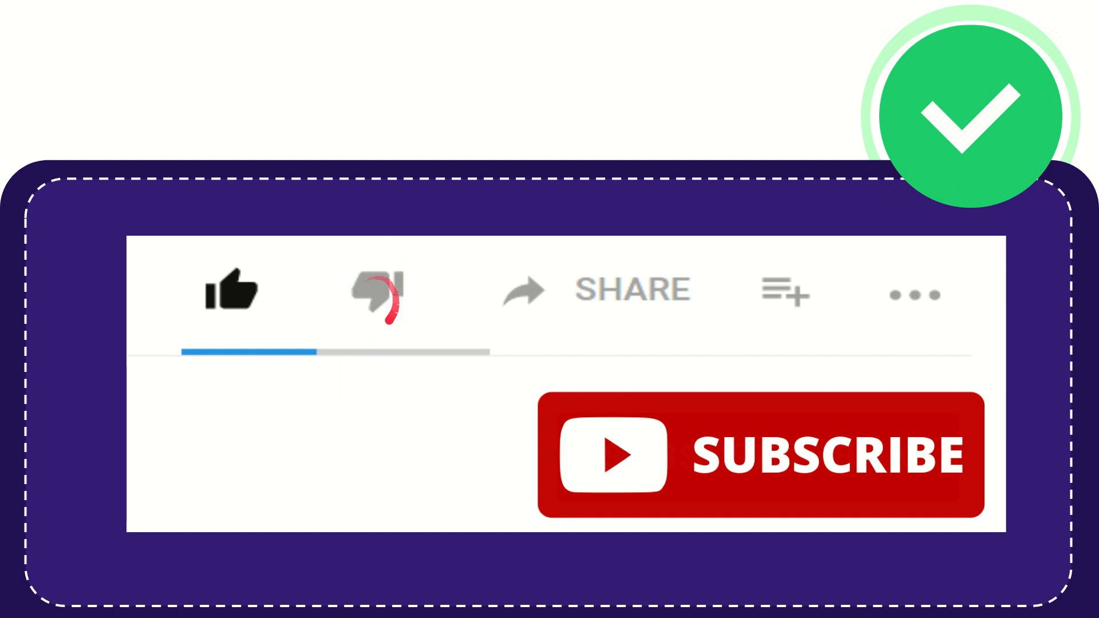
click(378, 291)
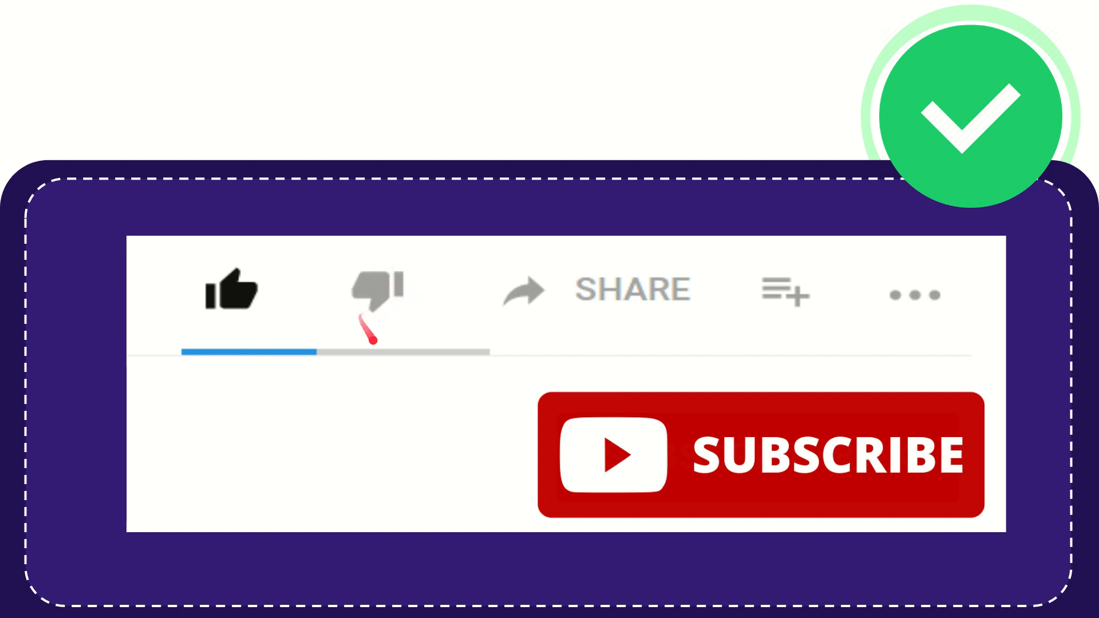